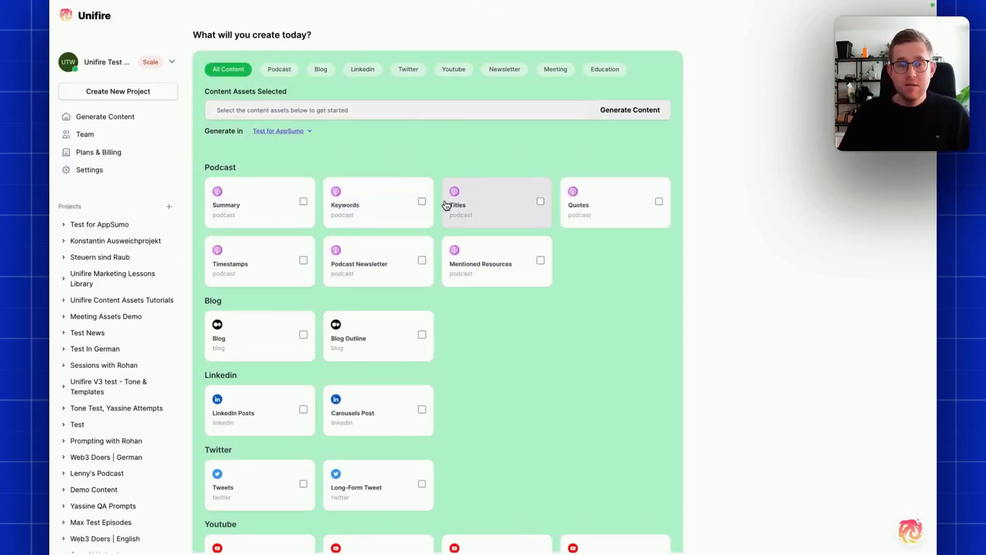
Step: Scroll the canvas down past Frame 407 to the Unifire 4.0 Custom Templates heading and AI-guided template mockup
scroll("down", 3)
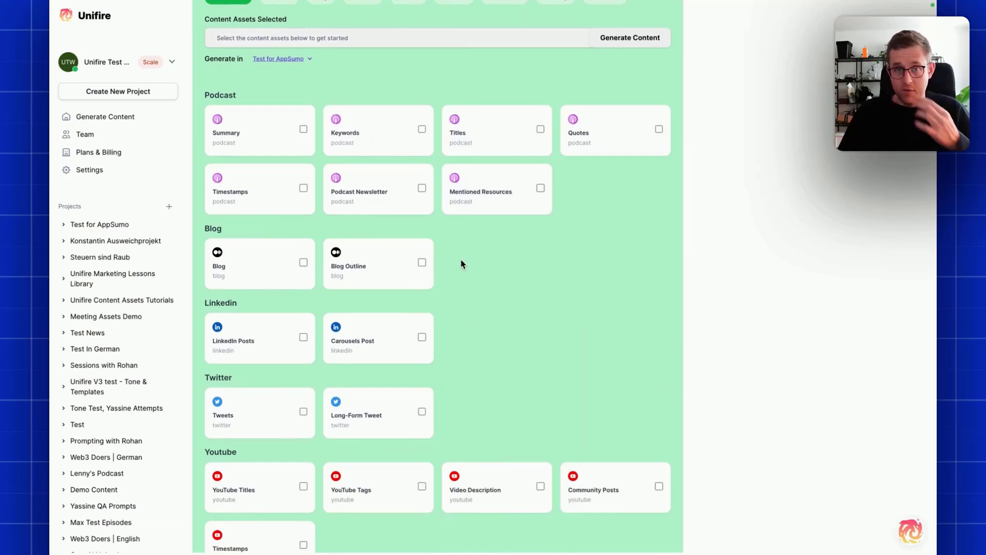
mouse_move(433, 290)
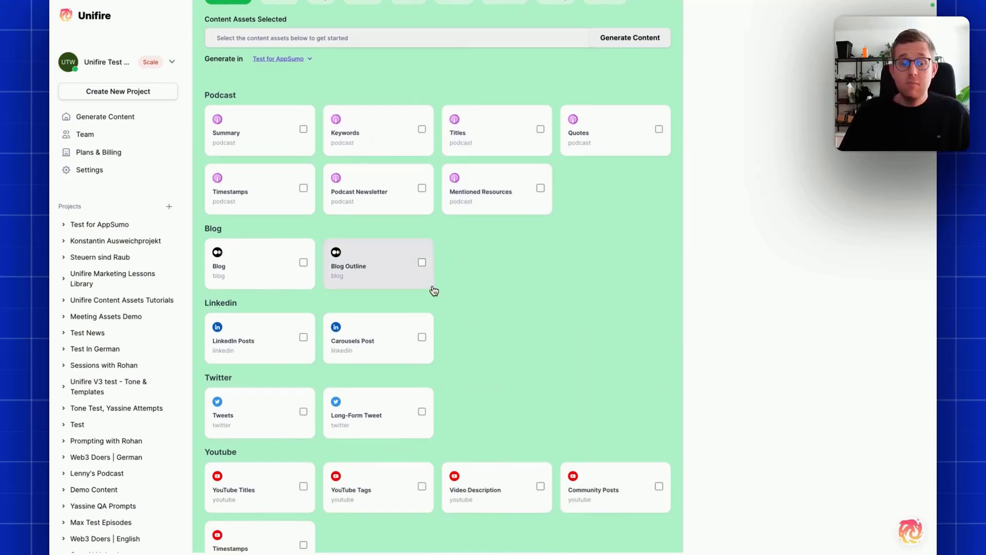
mouse_move(563, 364)
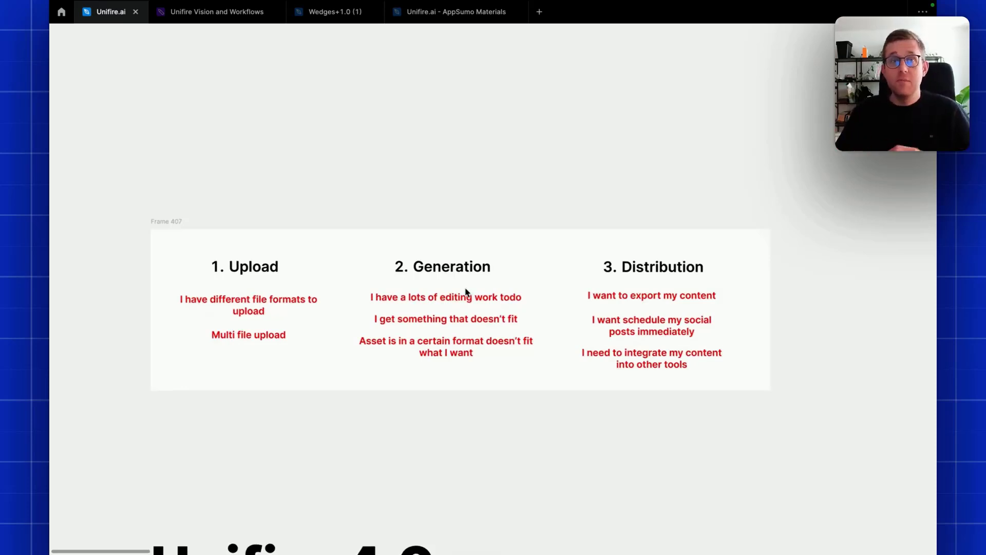
mouse_move(359, 320)
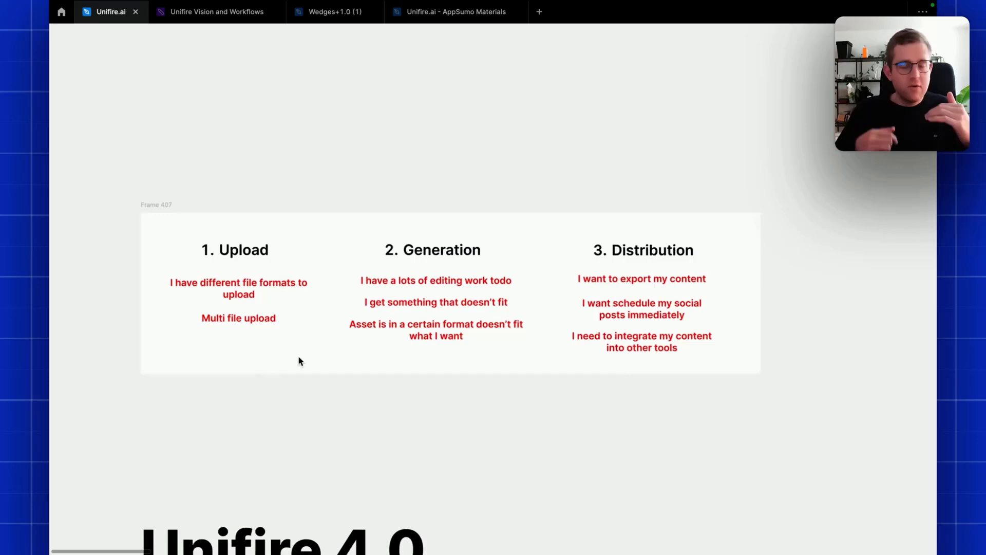
double_click(238, 288)
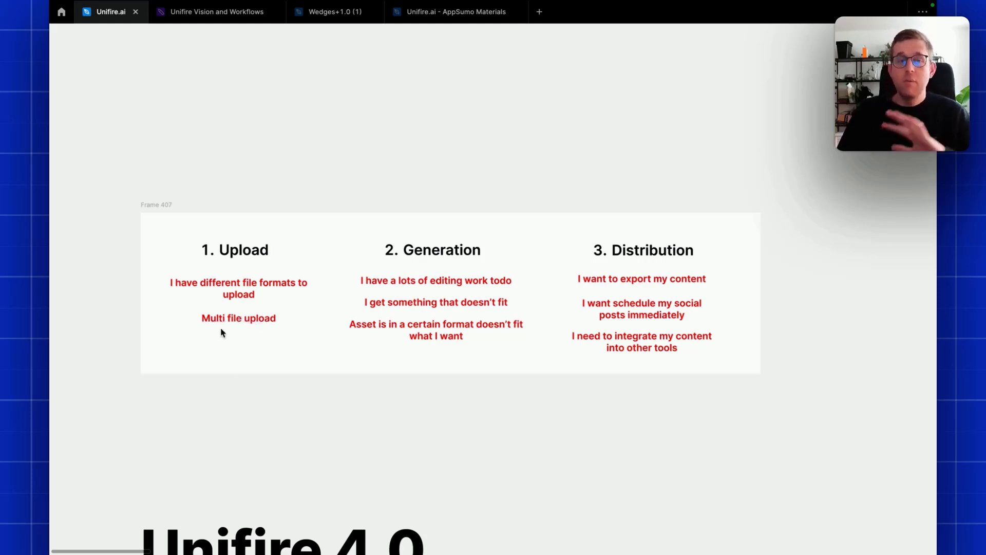
mouse_move(225, 349)
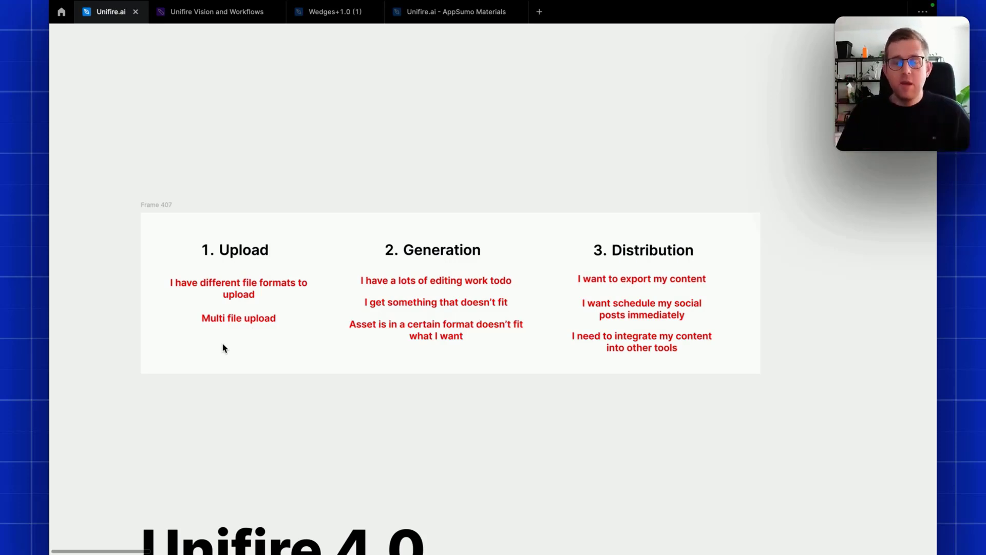
mouse_move(247, 368)
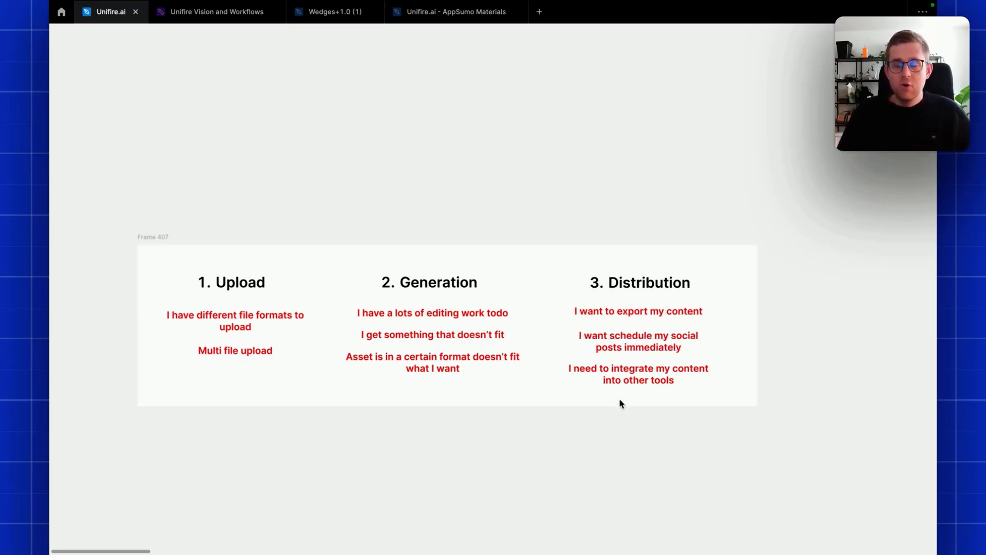
mouse_move(542, 219)
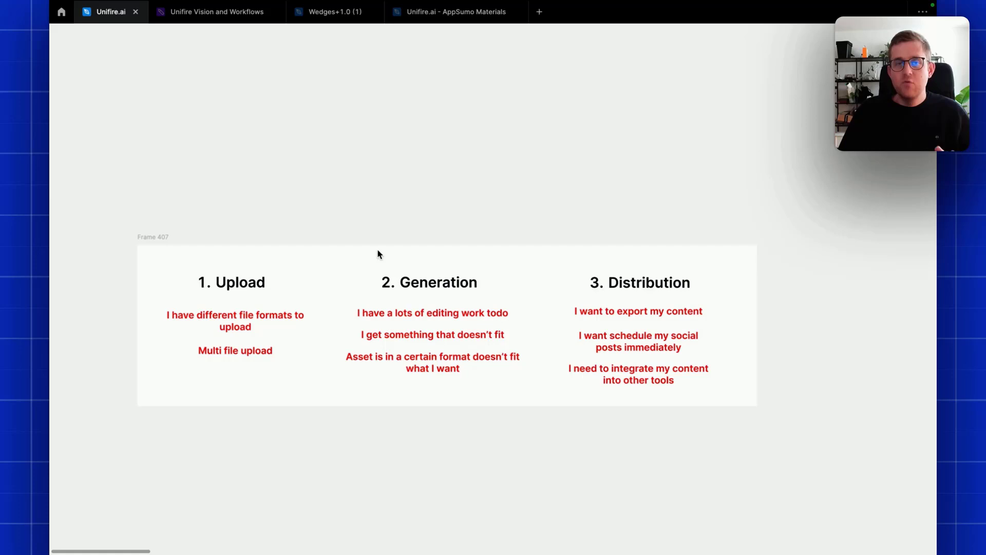
scroll("down", 3)
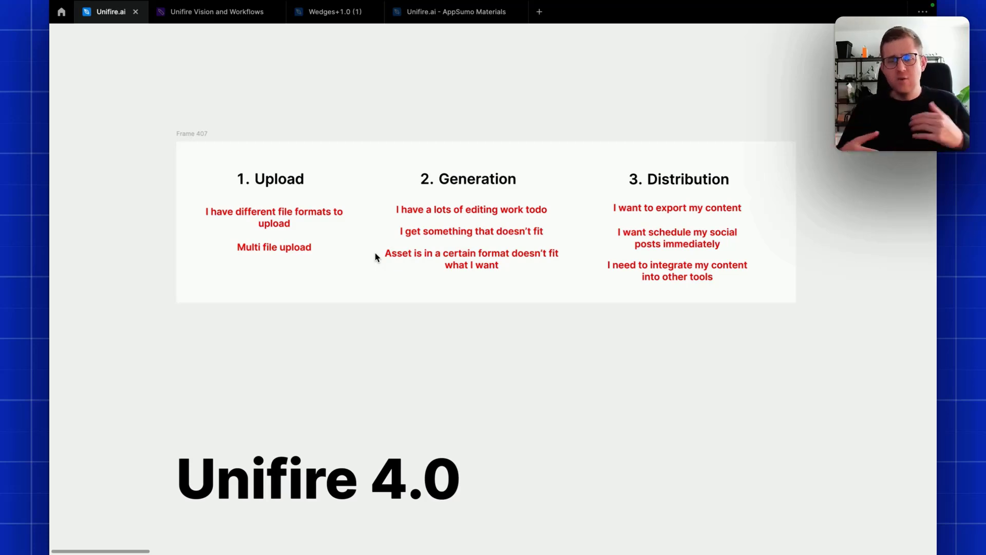
mouse_move(376, 274)
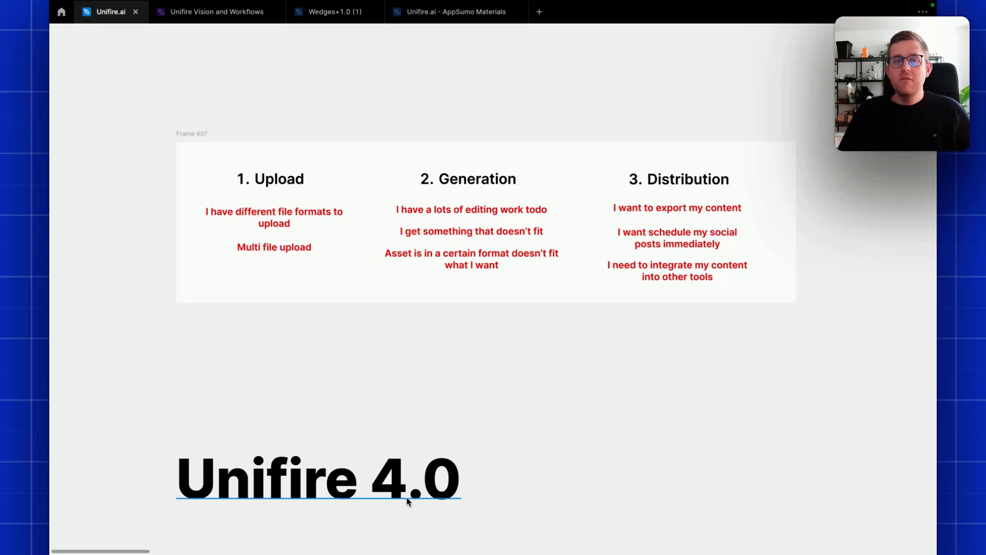
scroll("down", 3)
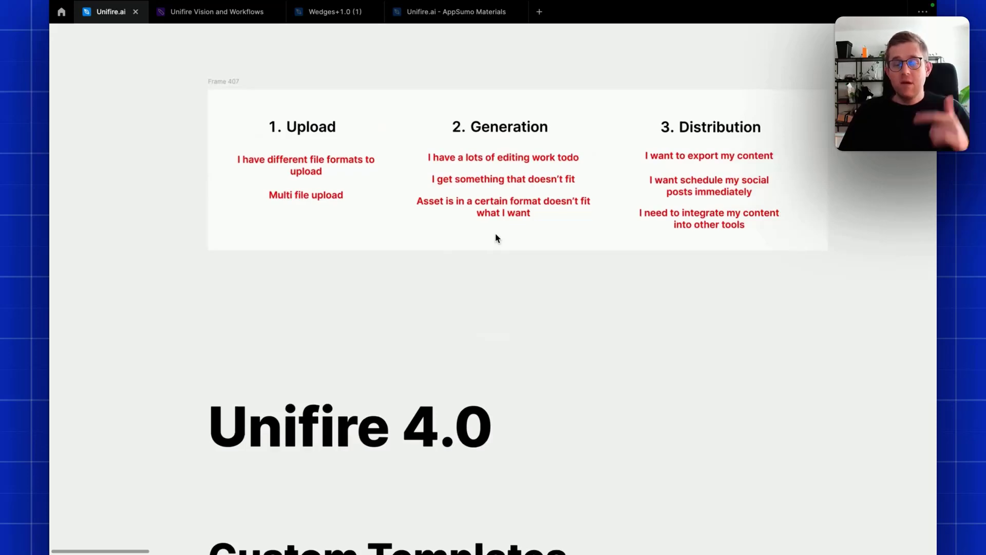
scroll("down", 3)
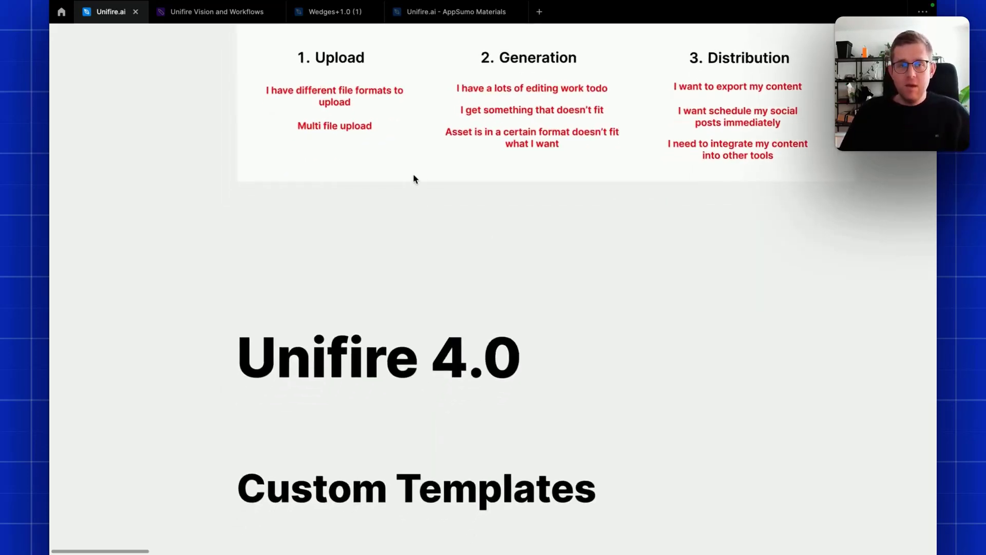
scroll("down", 3)
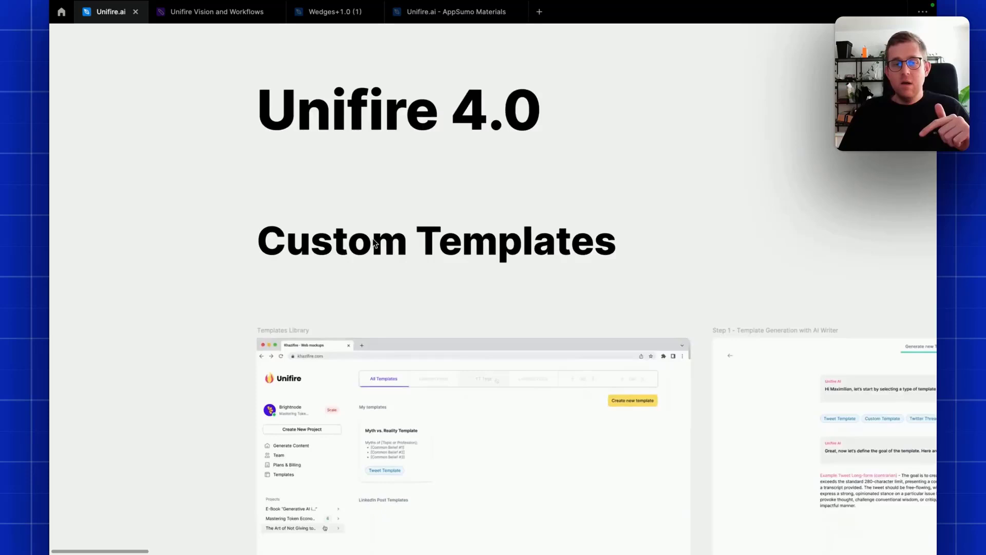
scroll("down", 3)
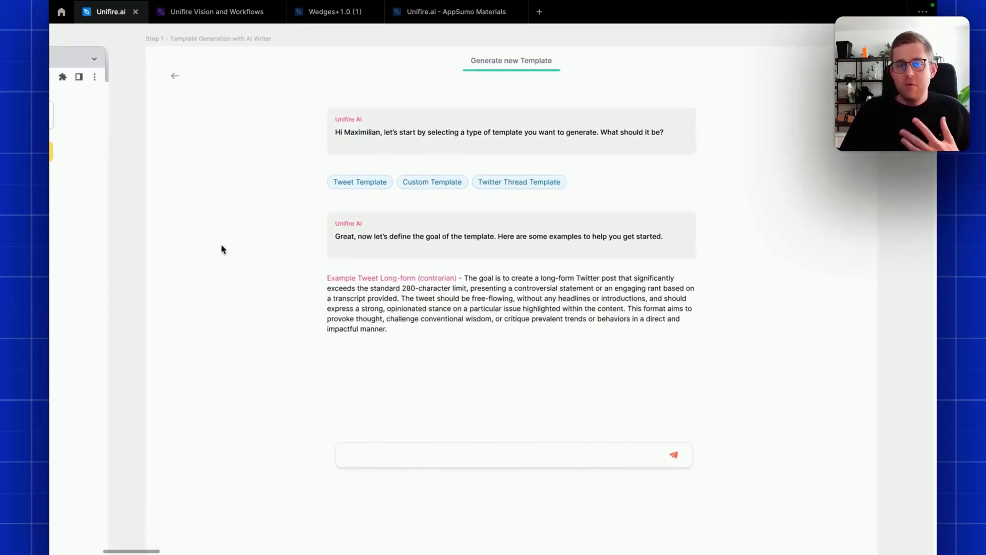
mouse_move(172, 232)
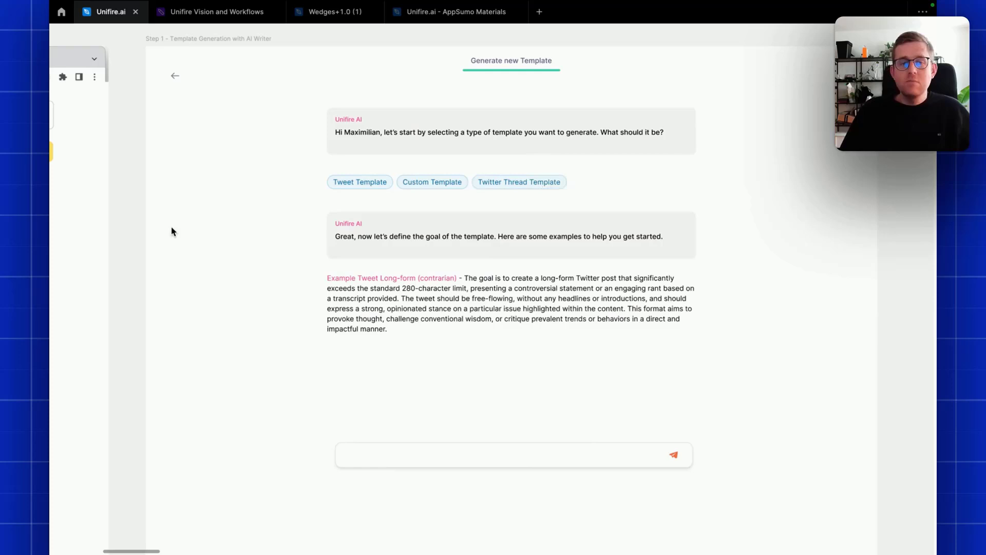
mouse_move(247, 243)
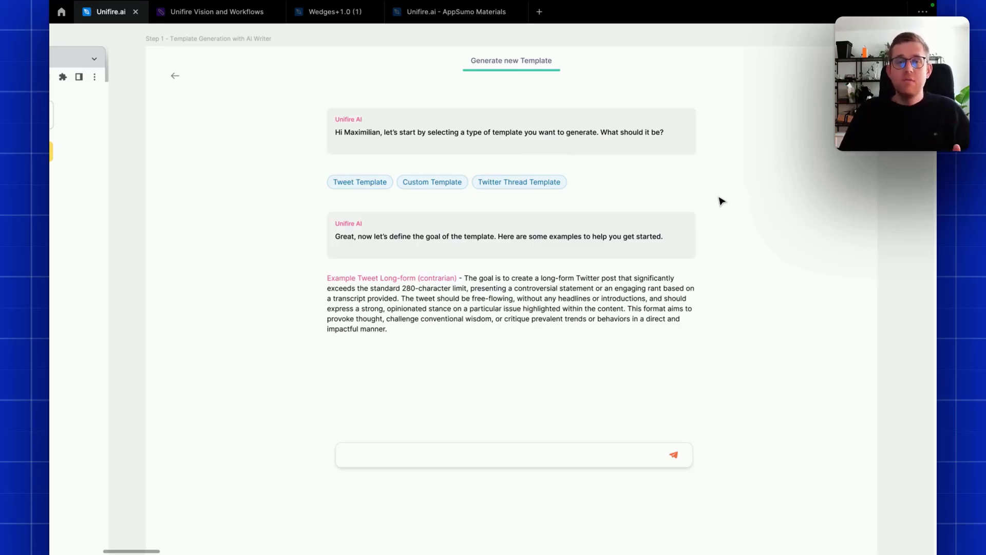
mouse_move(692, 202)
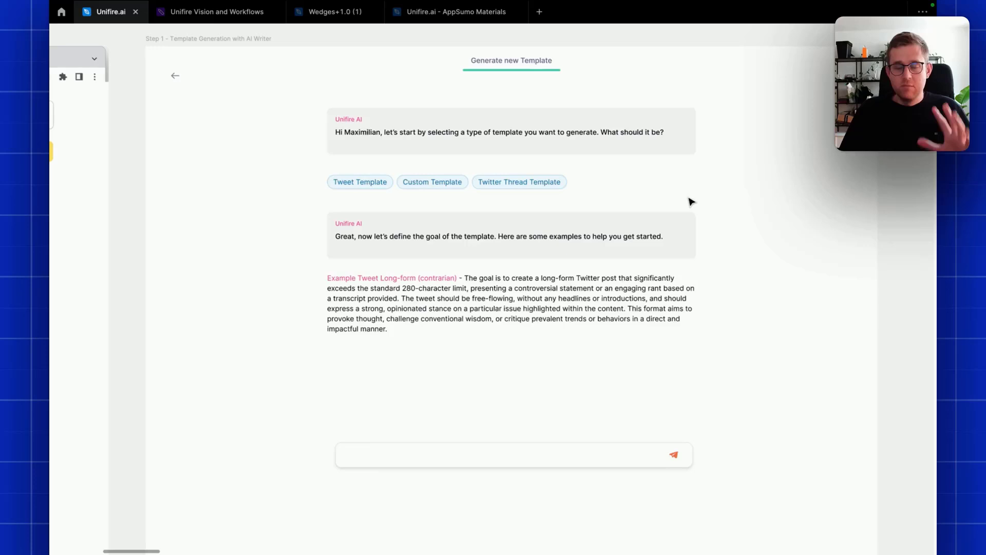
mouse_move(751, 204)
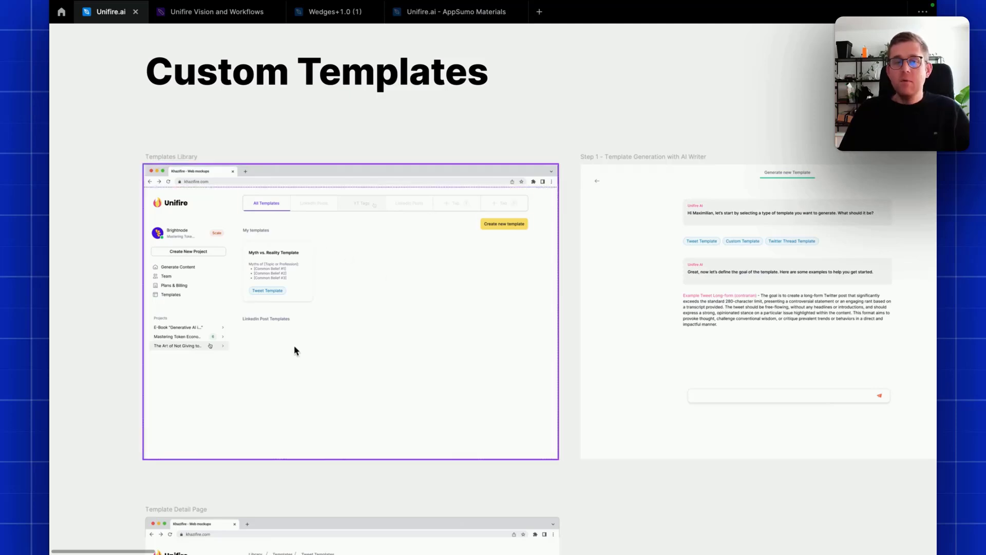
Step: Scroll down past the template frames to the AI - Co-writer multi-post, single-post and selected-text mockups
scroll("down", 3)
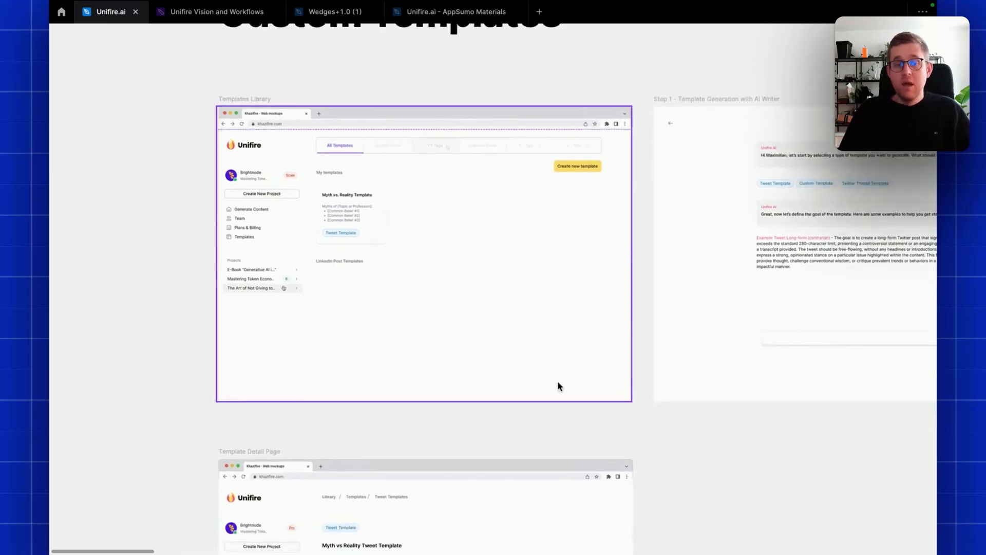
scroll("down", 3)
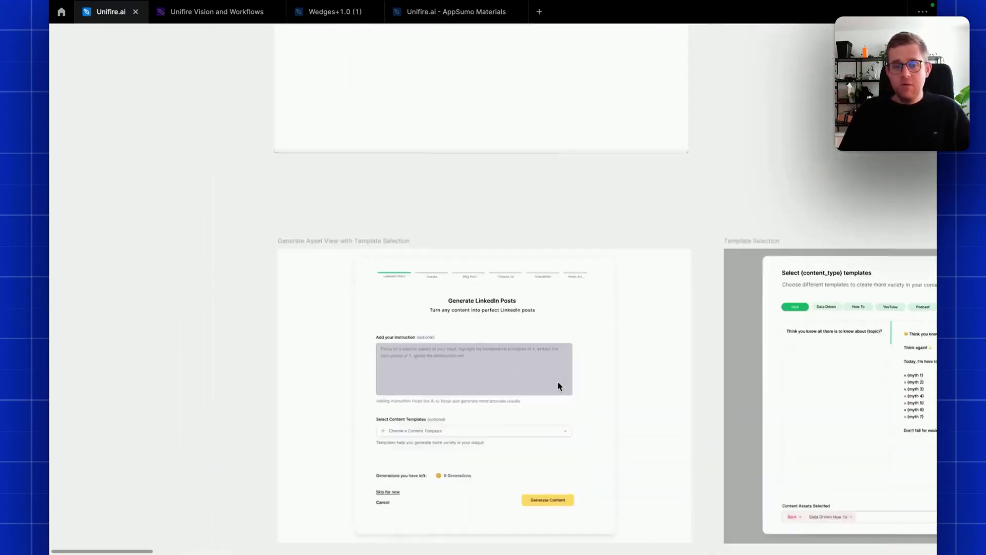
scroll("down", 3)
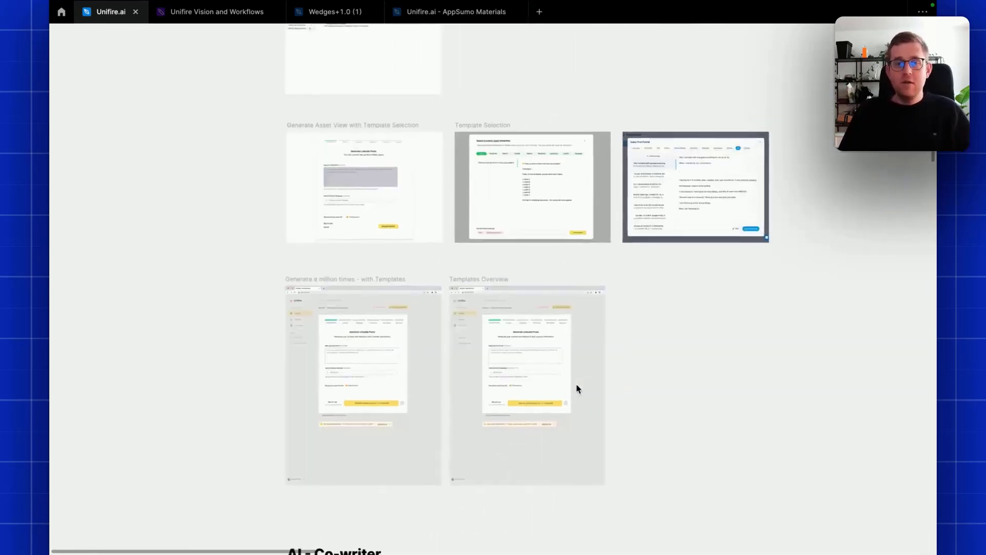
mouse_move(589, 385)
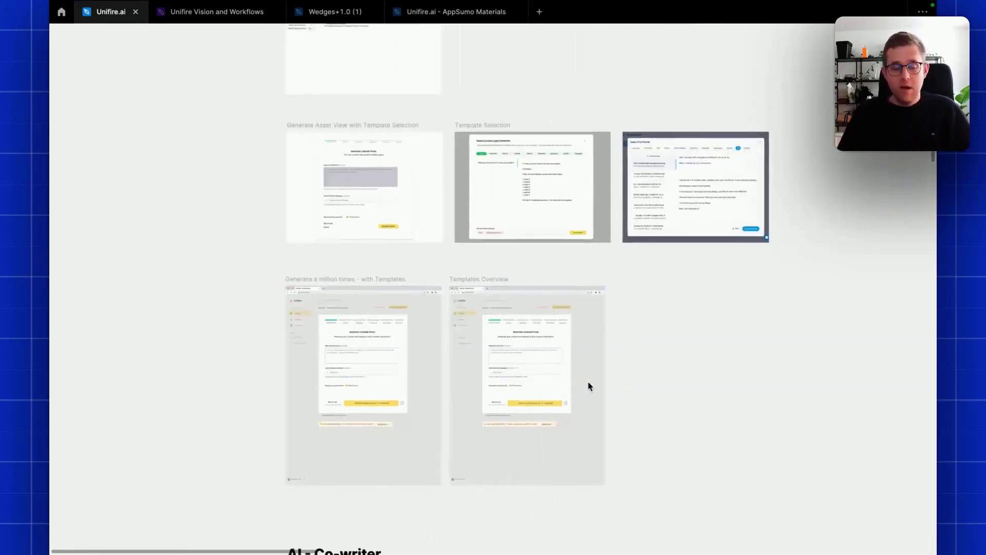
scroll("down", 3)
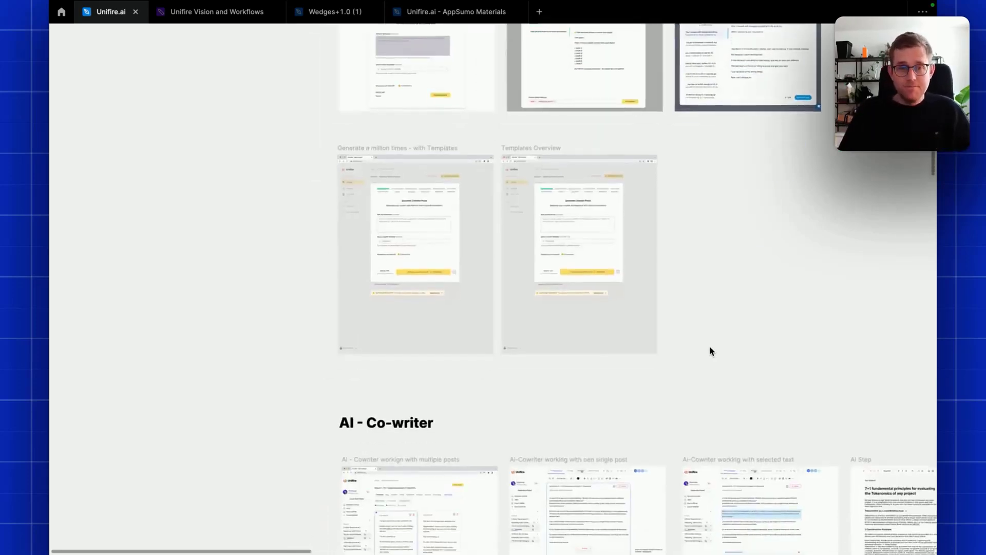
scroll("down", 3)
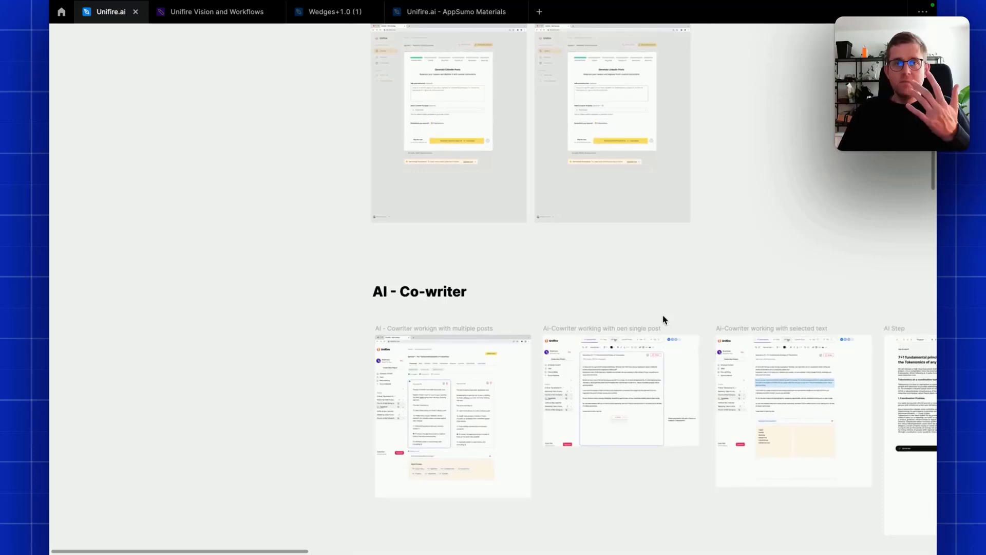
mouse_move(292, 359)
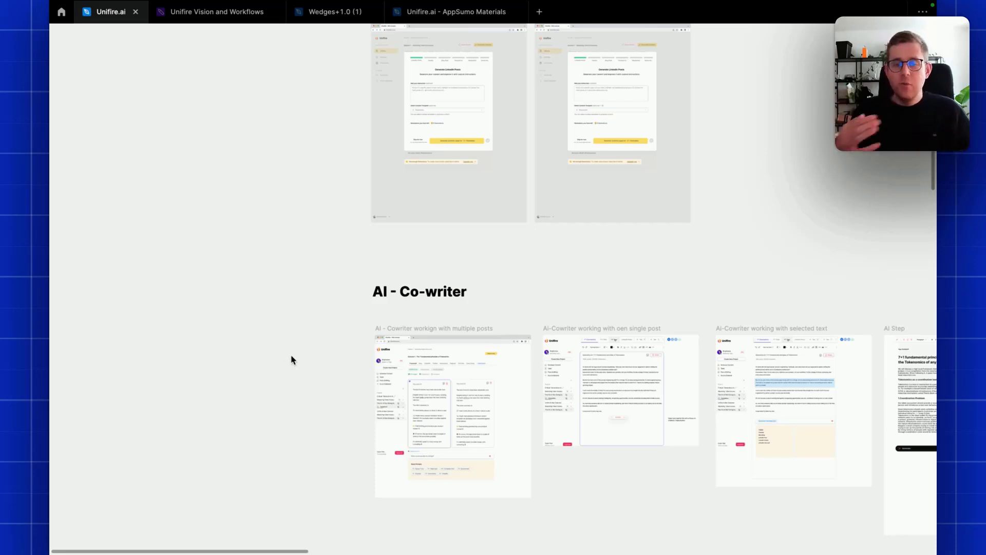
mouse_move(300, 386)
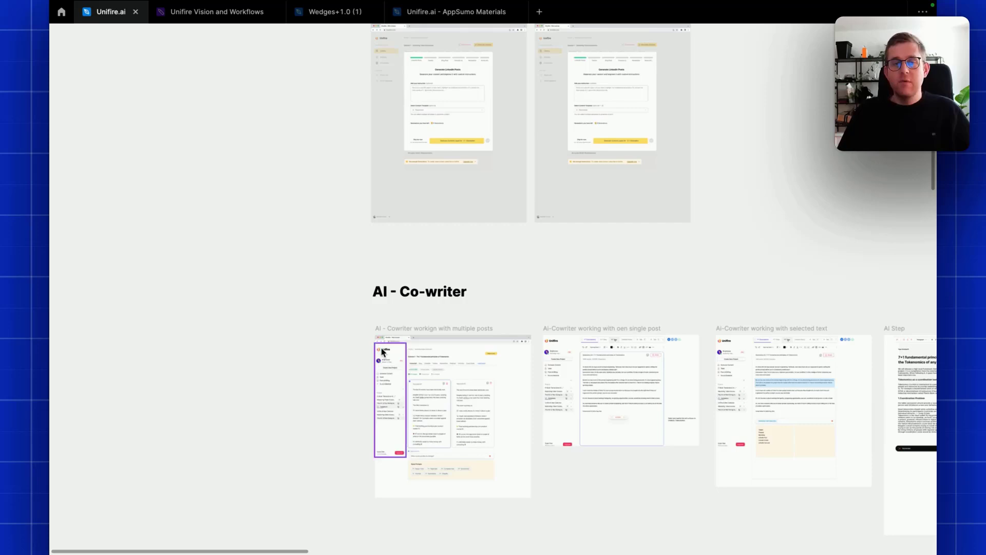
mouse_move(401, 376)
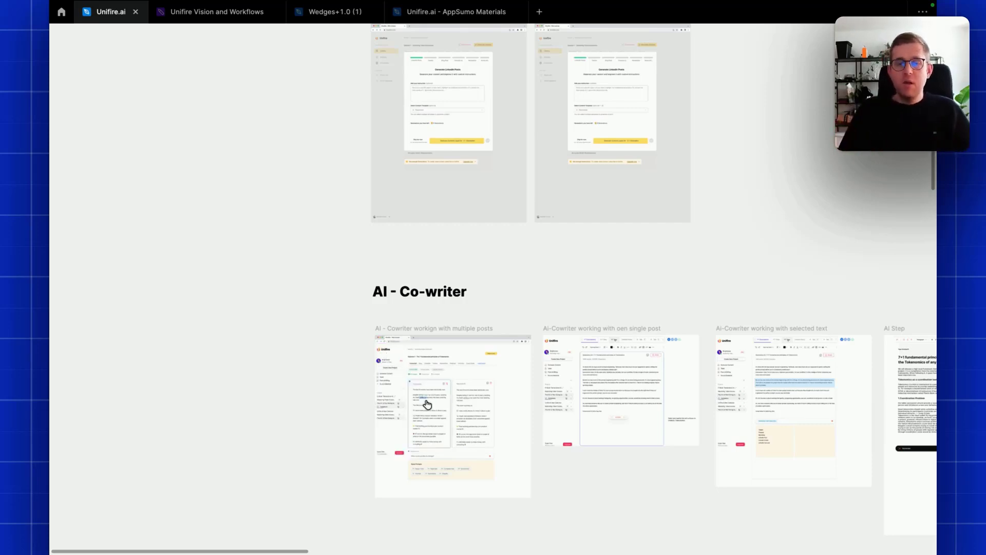
Step: Select the 'AI - Cowriter working with multiple posts' frame and zoom to it at full size
left_click(428, 403)
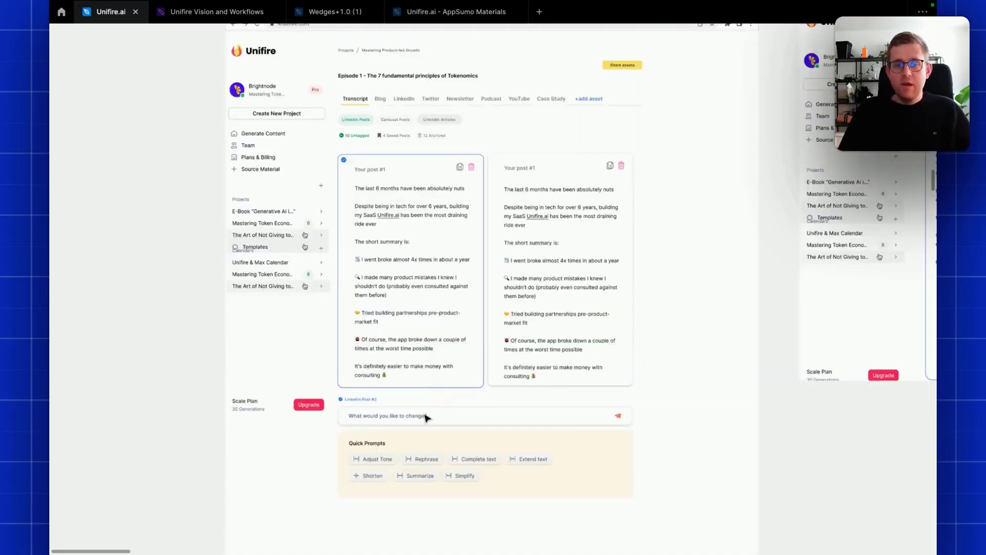
left_click(419, 415)
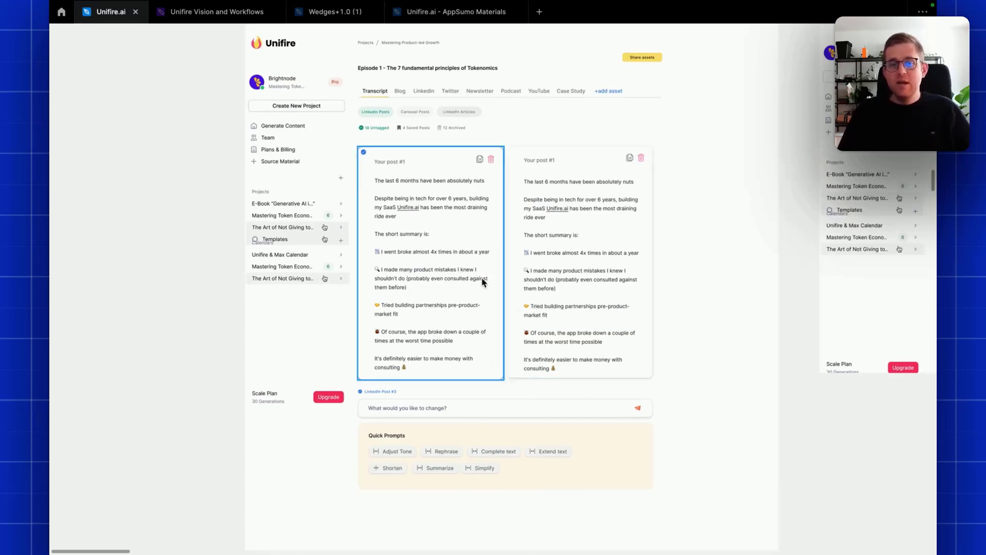
mouse_move(487, 260)
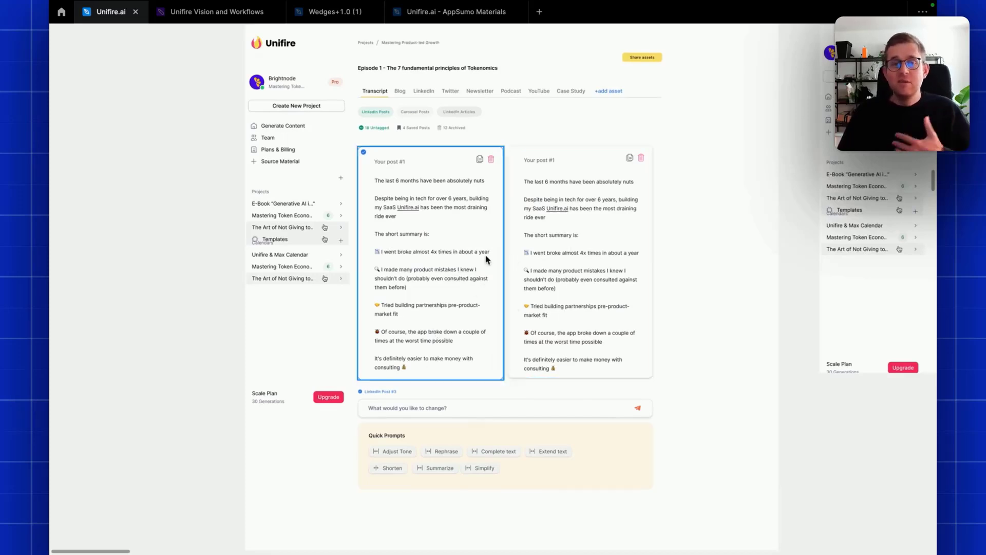
mouse_move(485, 284)
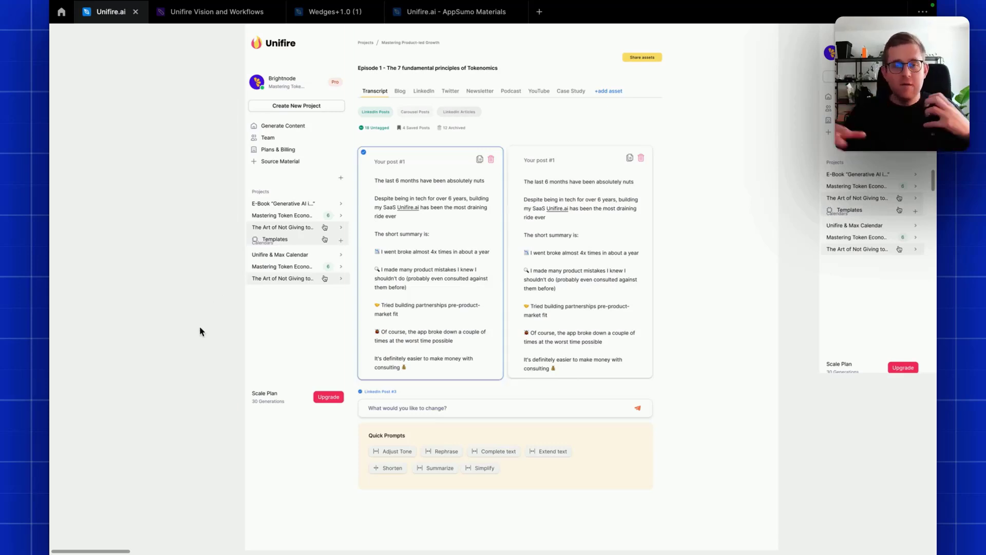
mouse_move(194, 340)
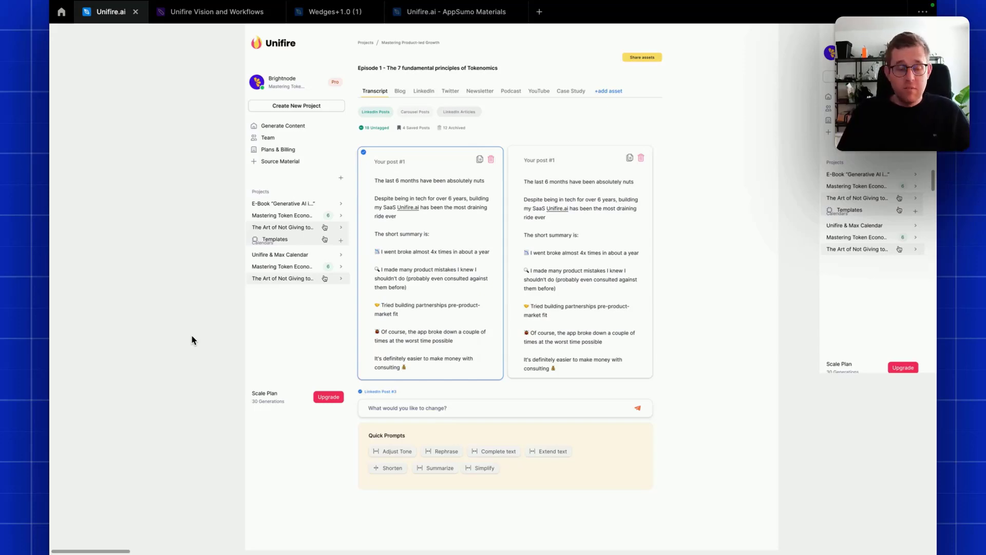
scroll("down", 3)
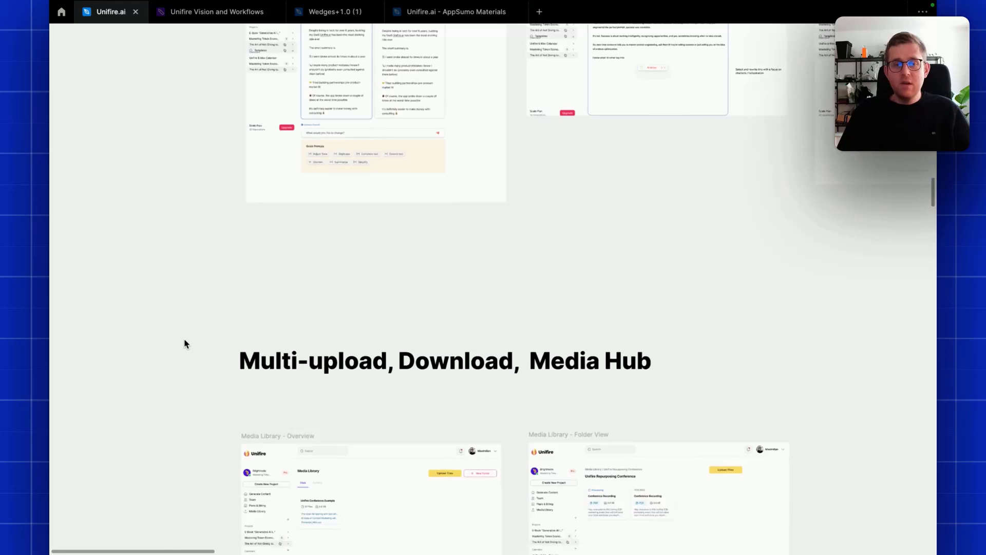
Step: Scroll down to the Multi-upload, Download, Media Hub section with its media library screens
scroll("down", 3)
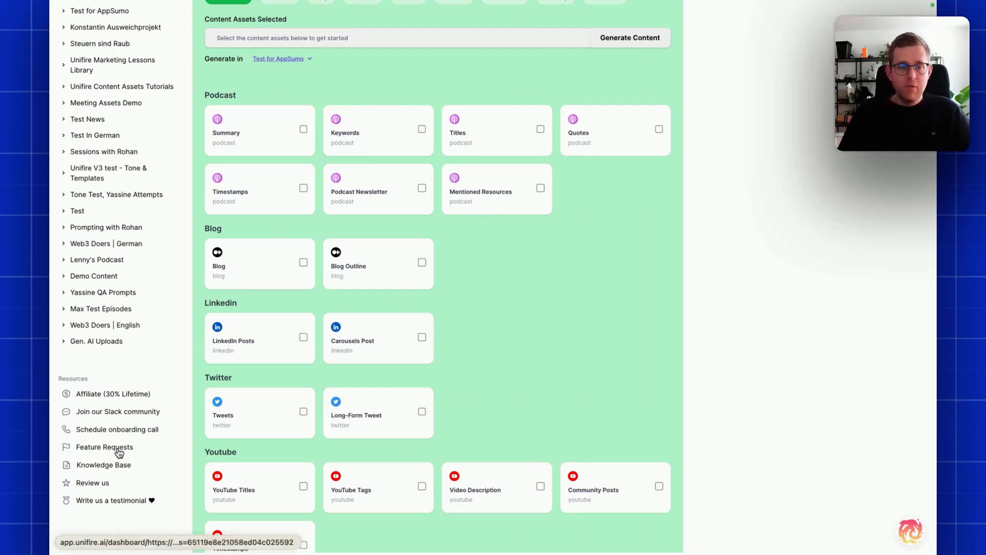
mouse_move(131, 420)
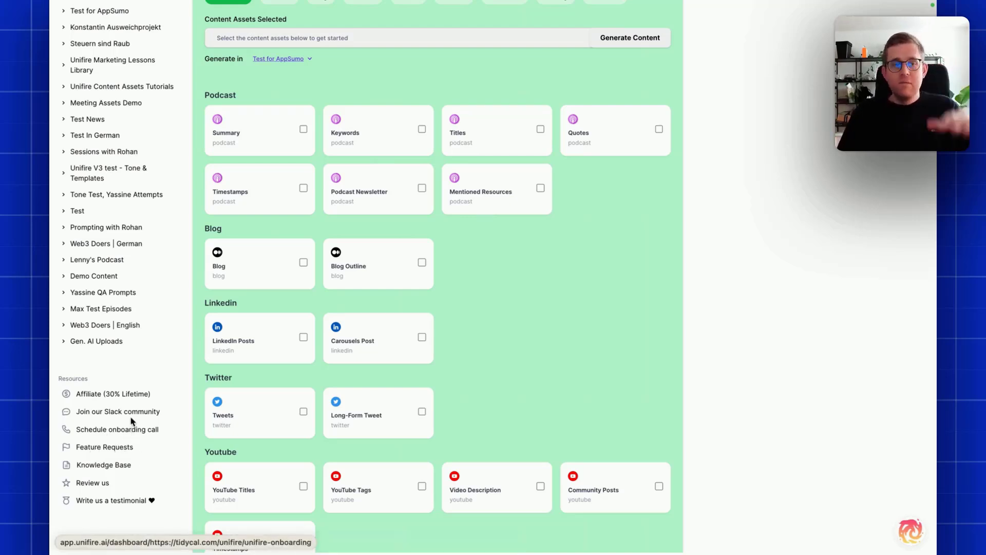
mouse_move(129, 421)
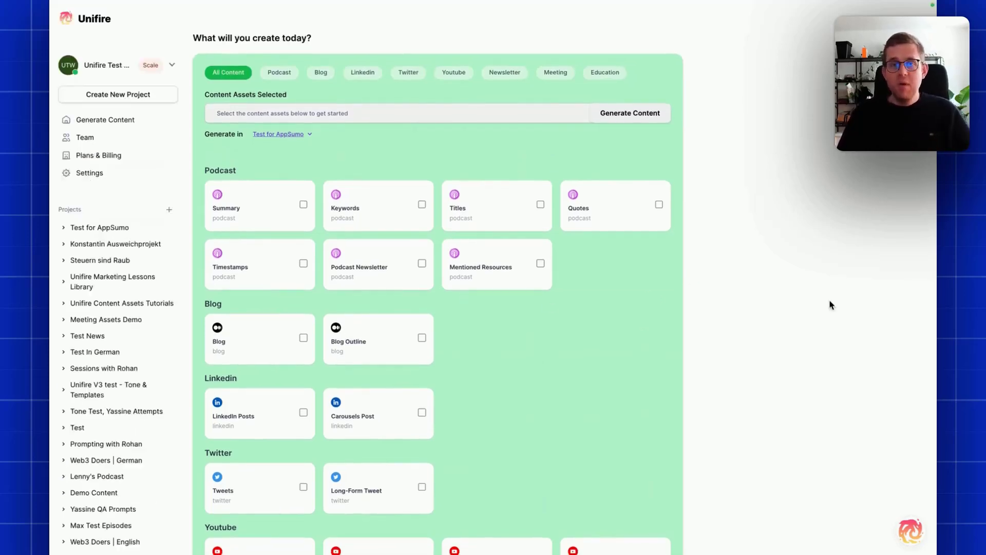
mouse_move(659, 350)
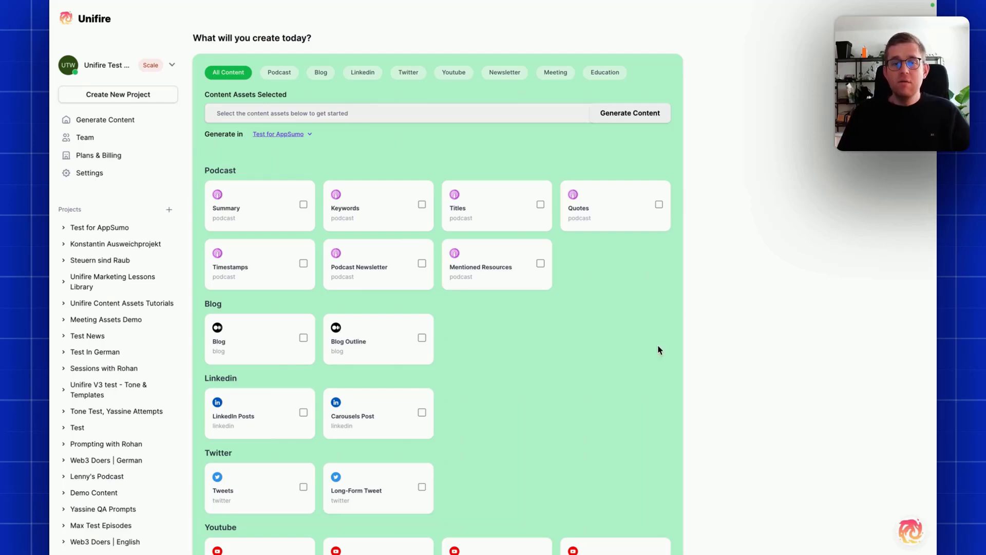
mouse_move(547, 328)
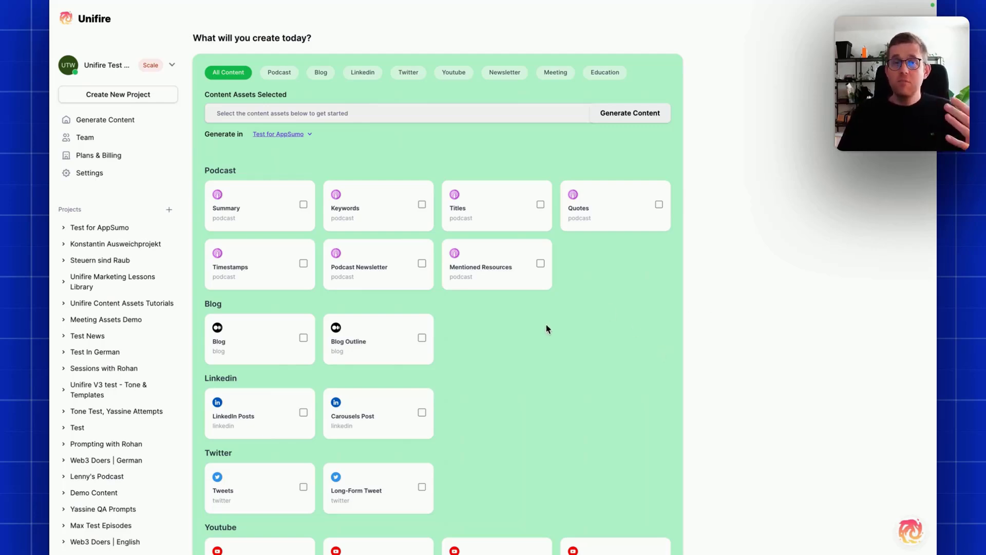